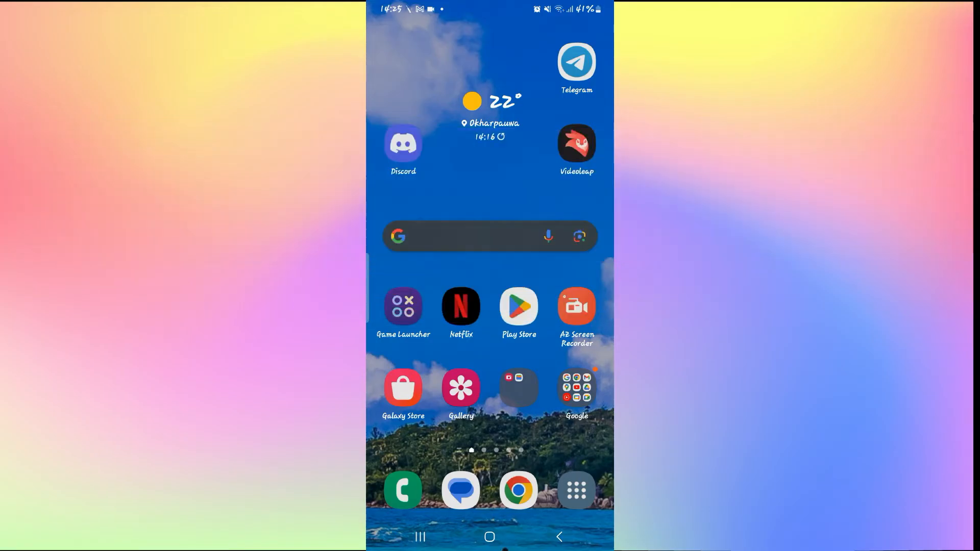
Launch Discord from its Play Store listing, landing on the announcements channel.
left_click(403, 144)
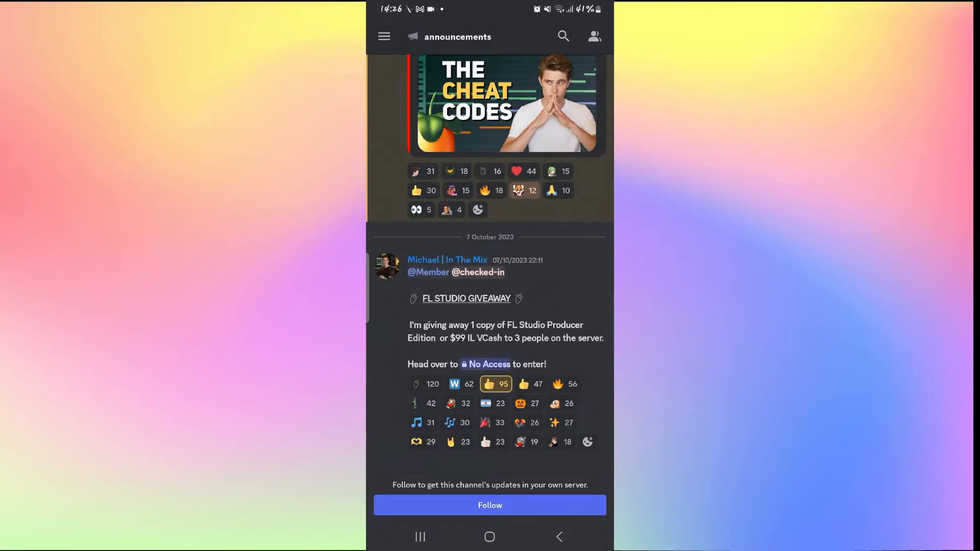
left_click(489, 536)
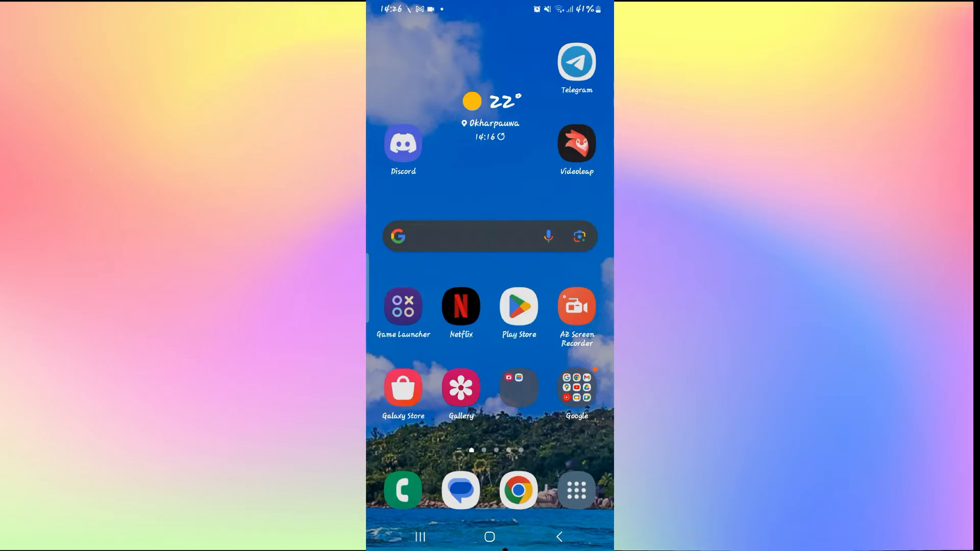
scroll("down", 3)
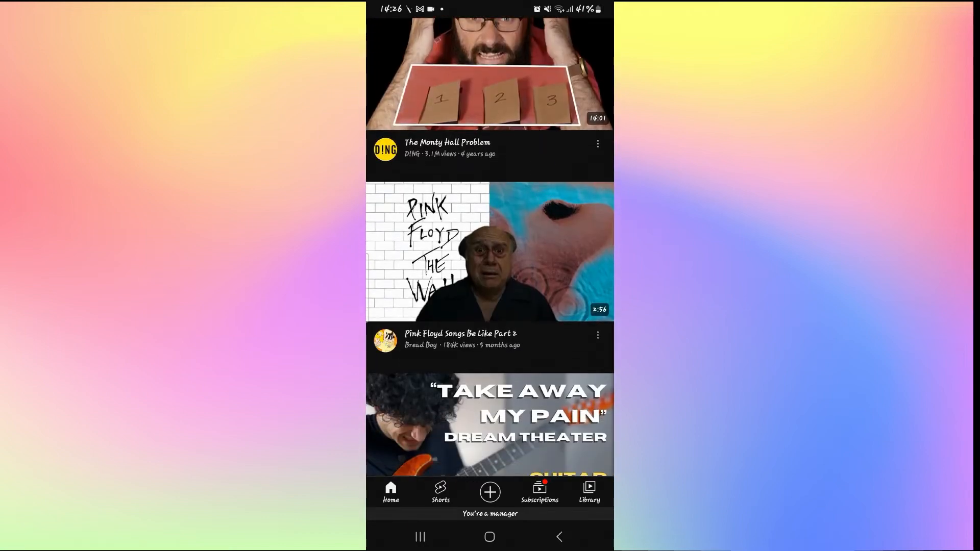
left_click(489, 536)
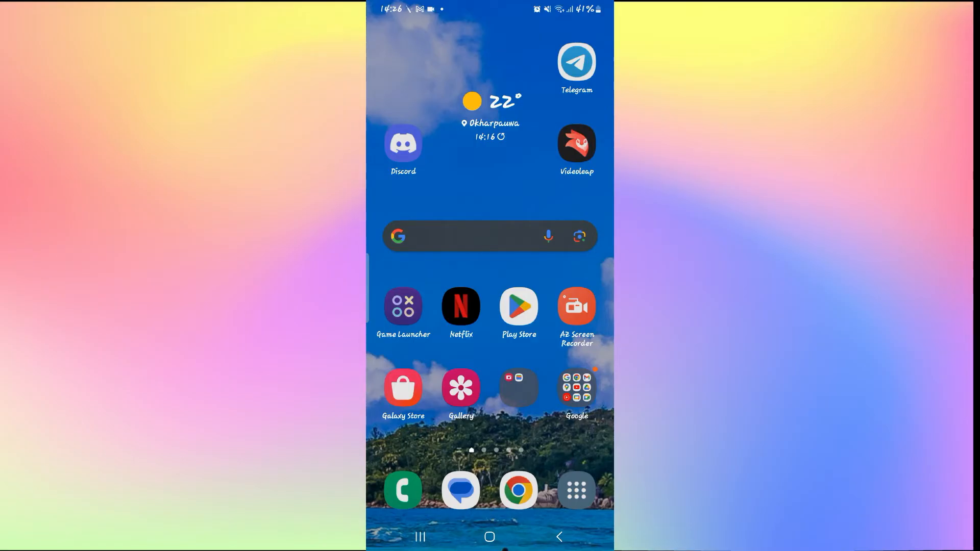
left_click(518, 306)
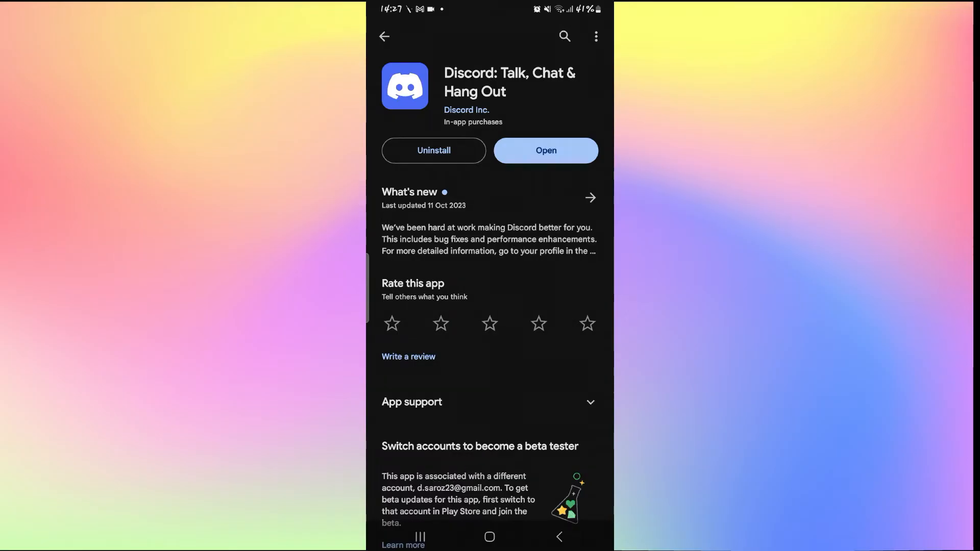
left_click(545, 150)
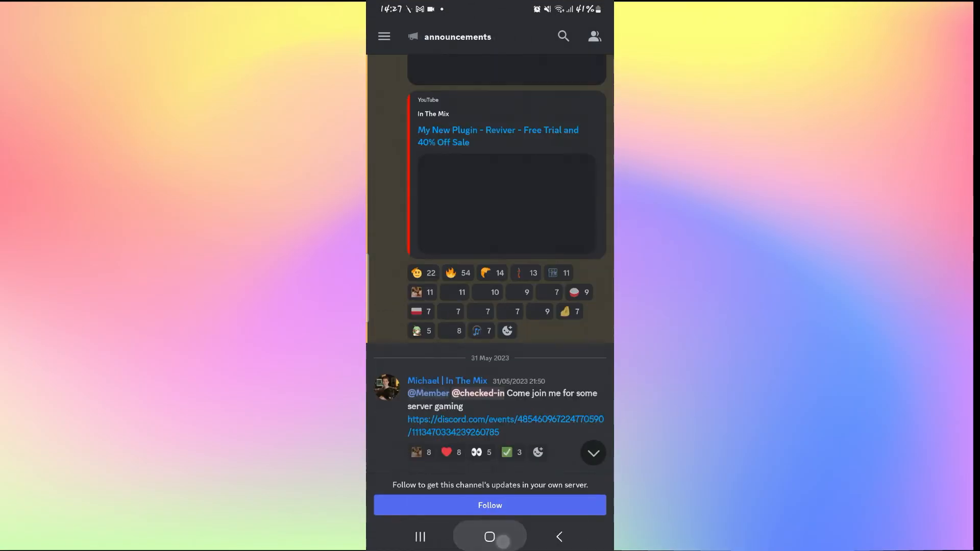
Go home and open Discord's App info from its launcher icon menu.
left_click(489, 536)
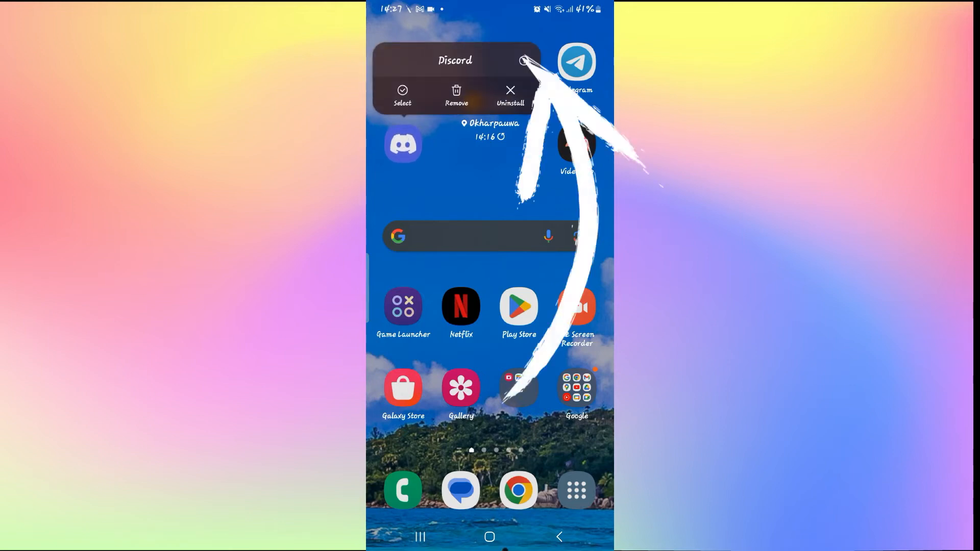
left_click(523, 60)
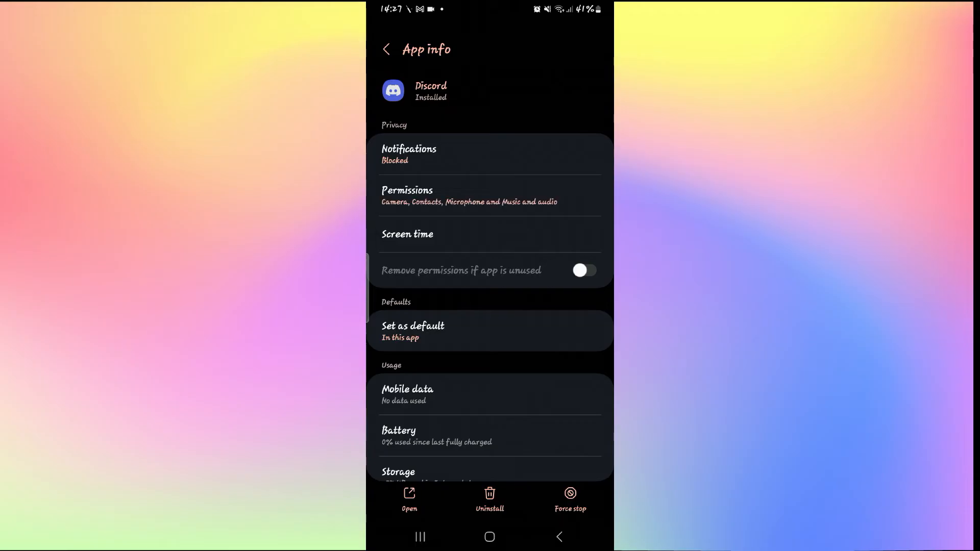
Open Discord's Storage page, showing 278 MB total and about 48 MB cache.
left_click(583, 270)
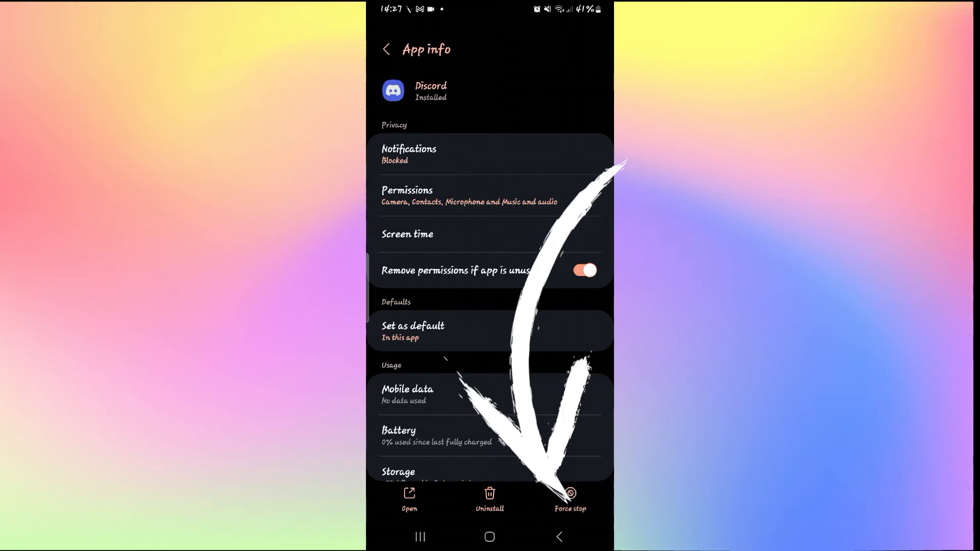
scroll("down", 3)
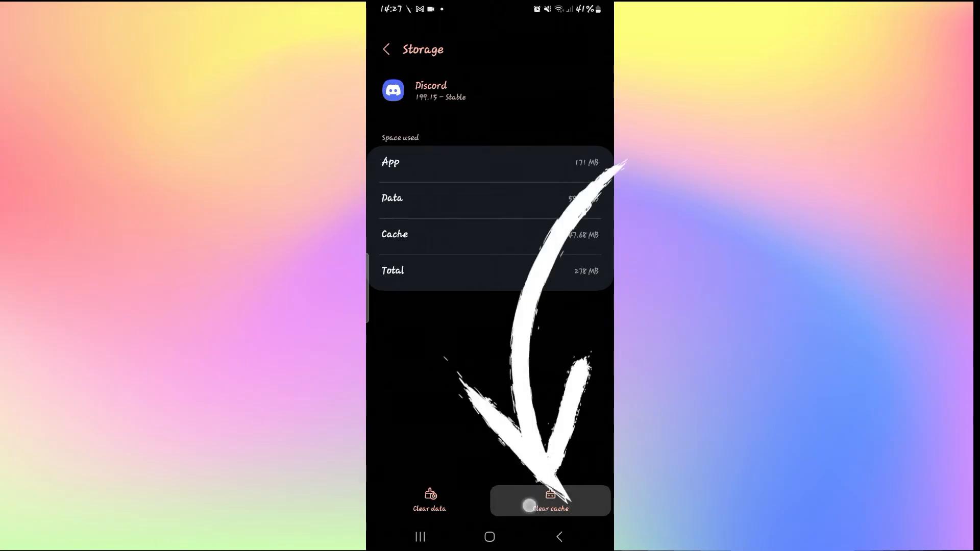
Clear Discord's cache and app data, confirm Delete, then return home.
left_click(549, 500)
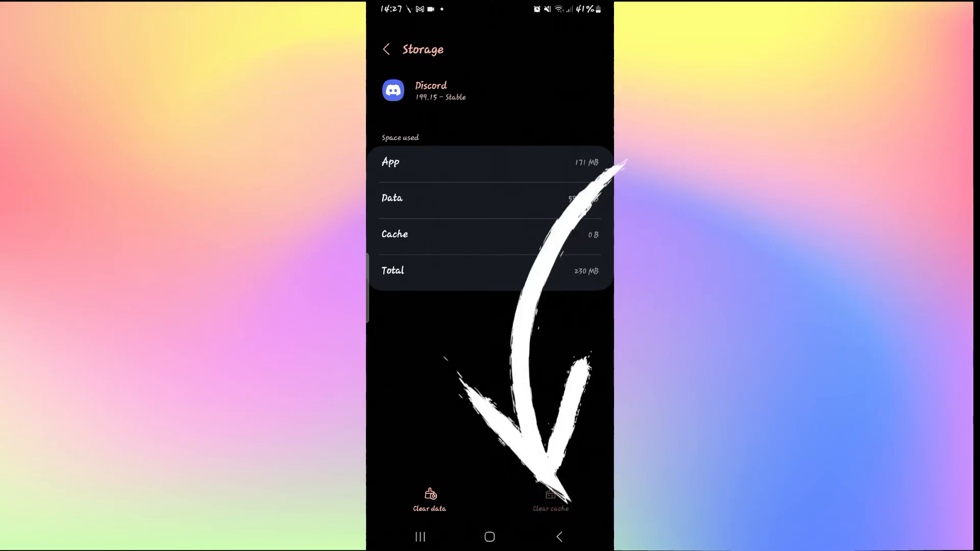
left_click(429, 500)
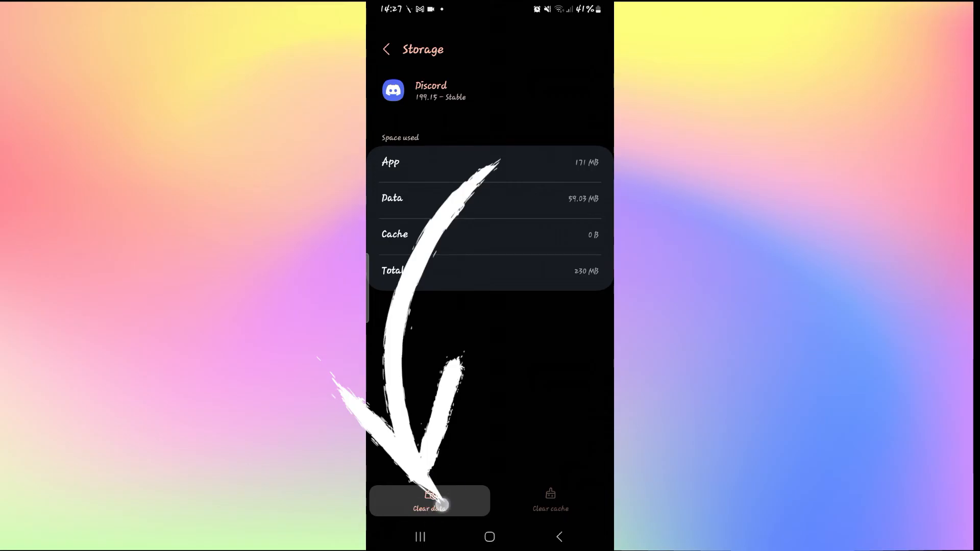
left_click(429, 501)
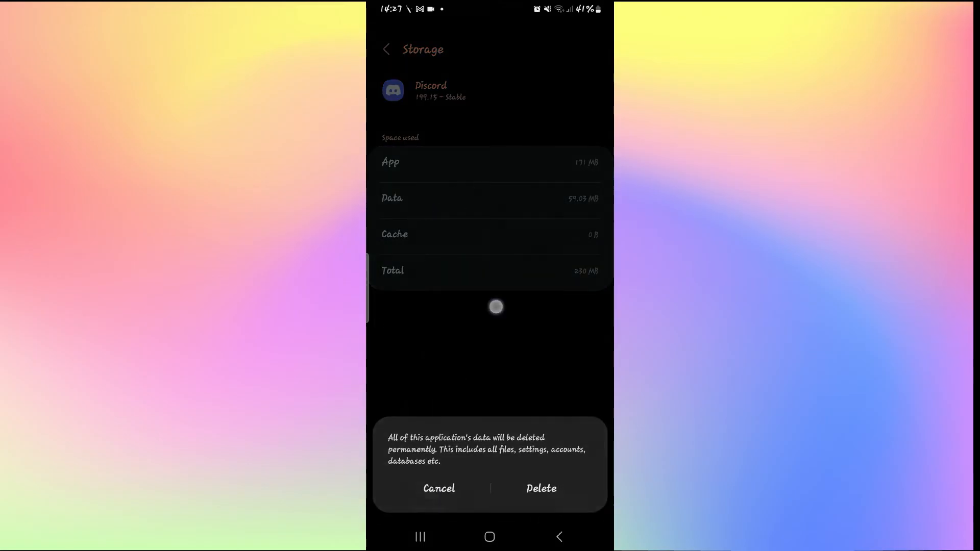
left_click(438, 488)
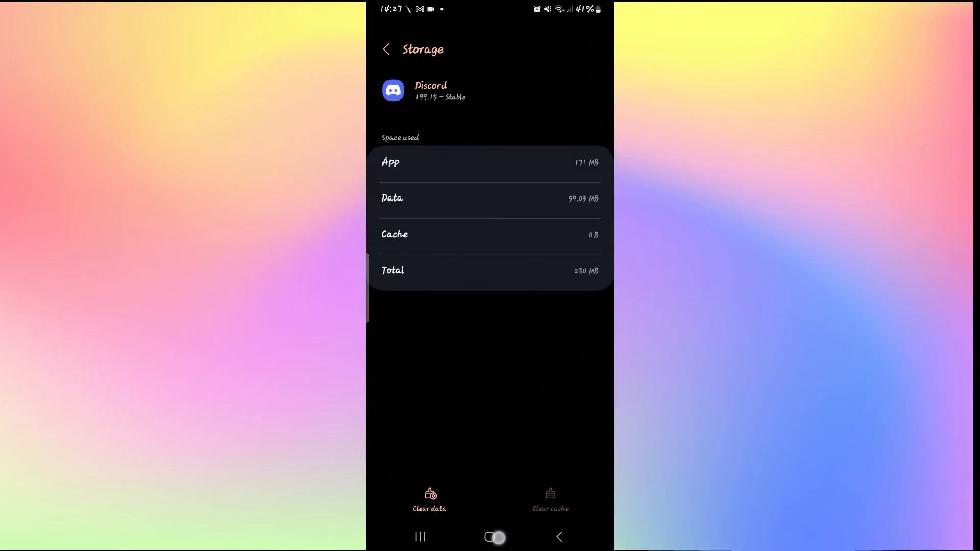
left_click(489, 537)
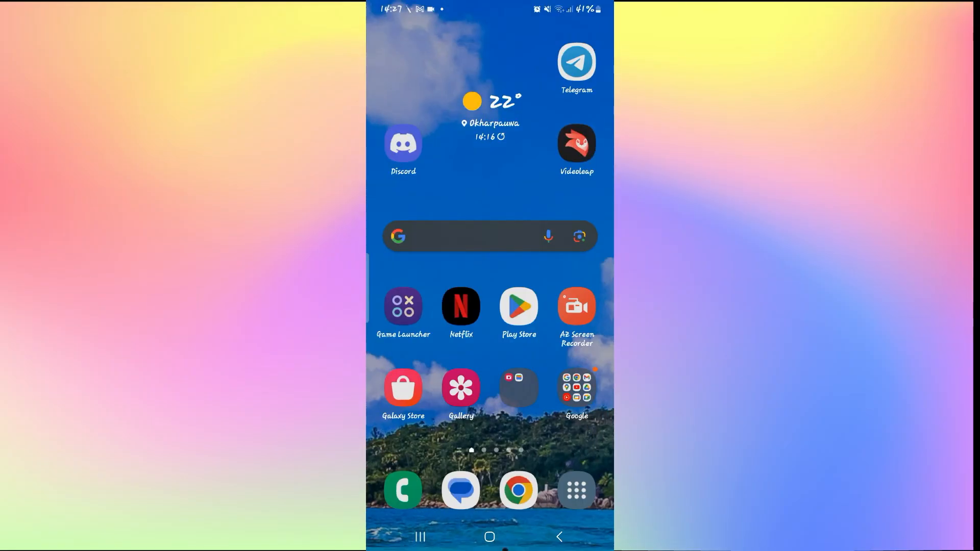